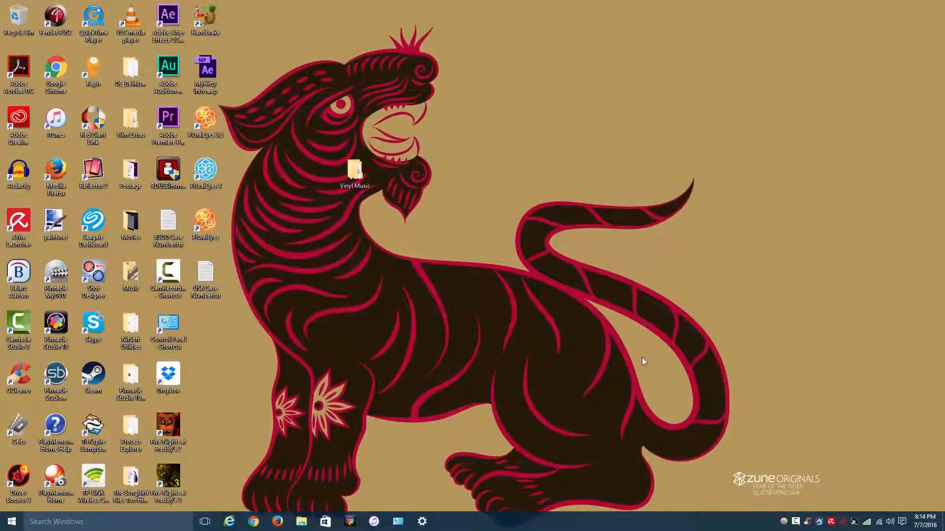
mouse_move(642, 353)
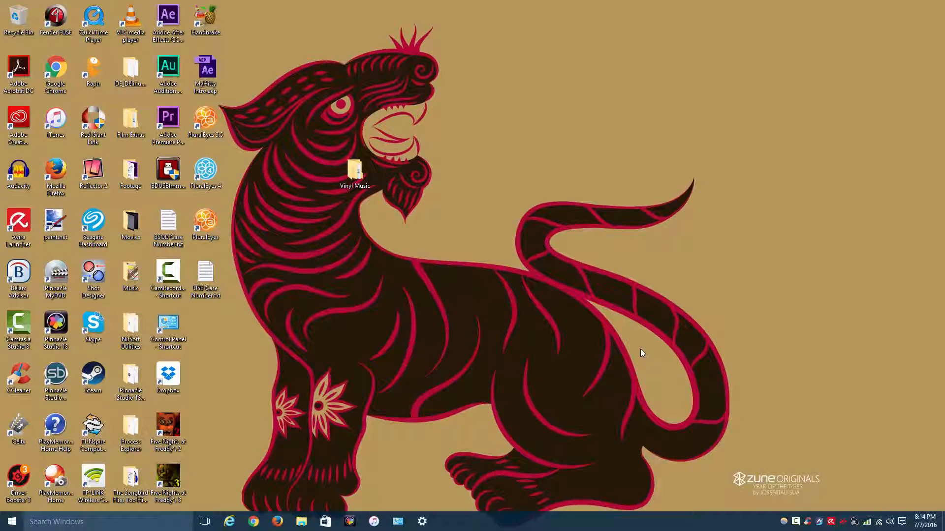
mouse_move(639, 354)
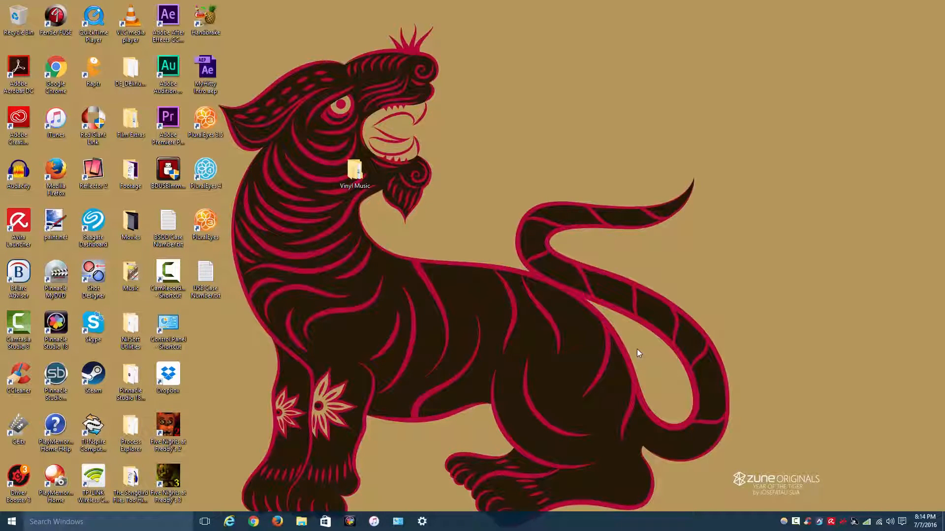
mouse_move(633, 352)
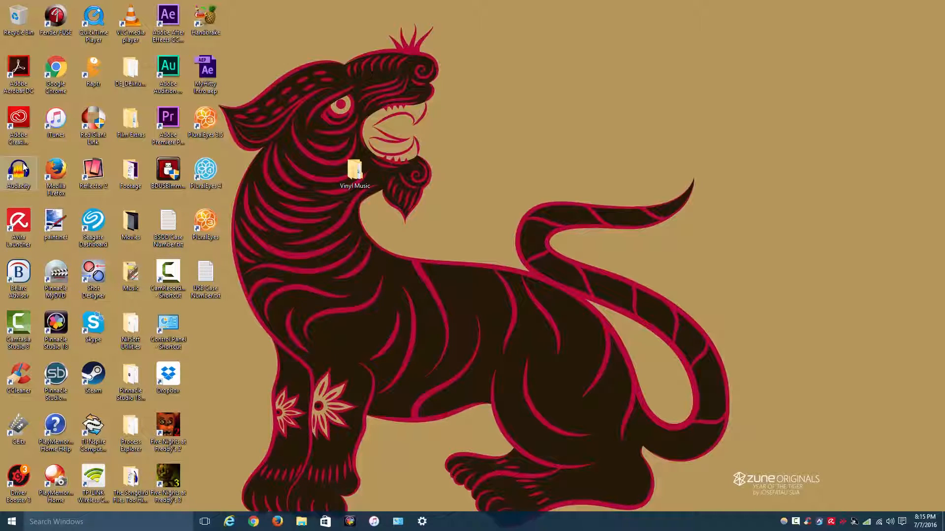
mouse_move(22, 168)
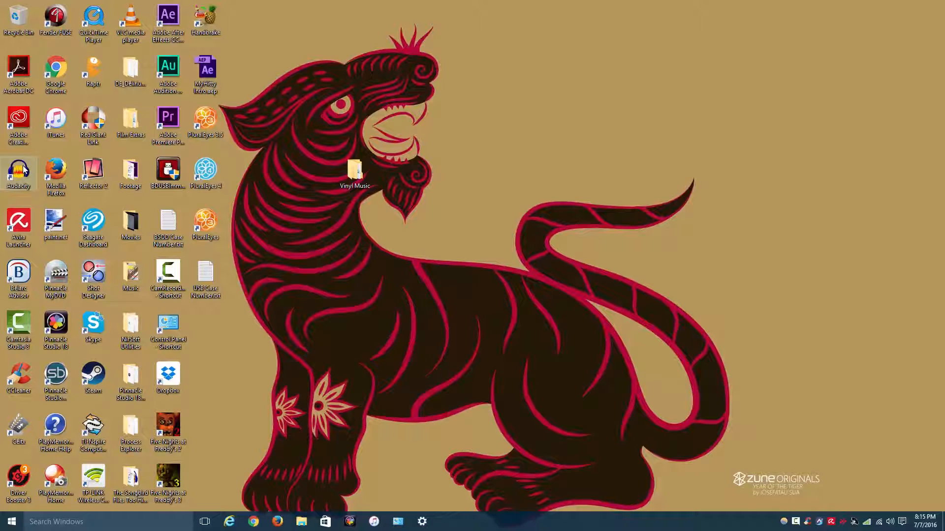
mouse_move(21, 171)
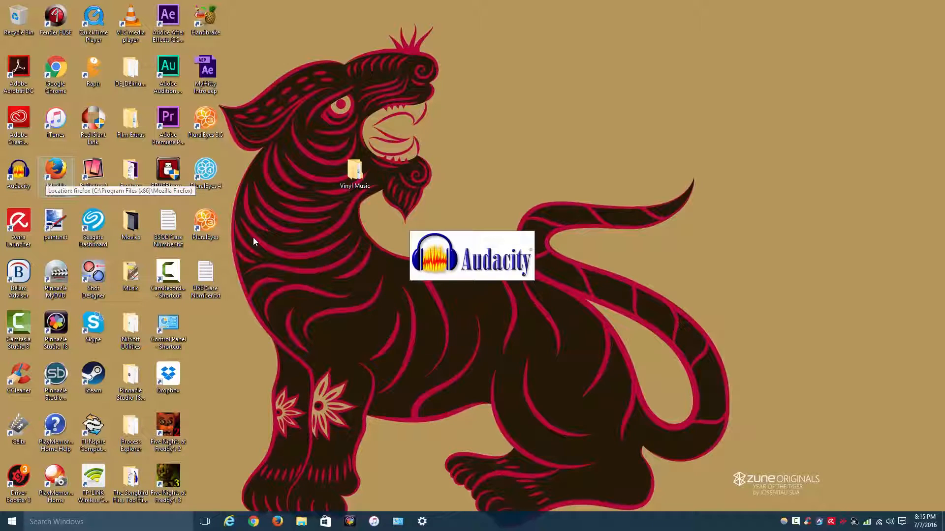
double_click(18, 171)
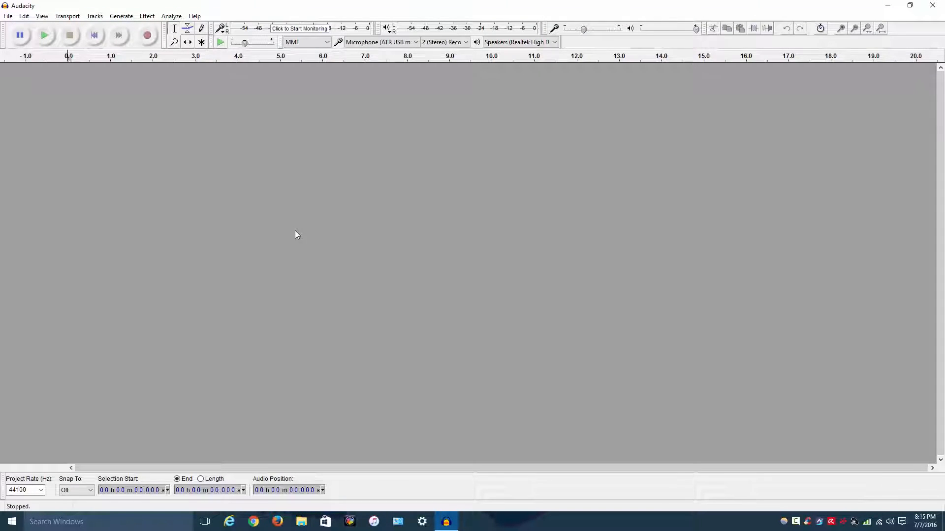
mouse_move(280, 224)
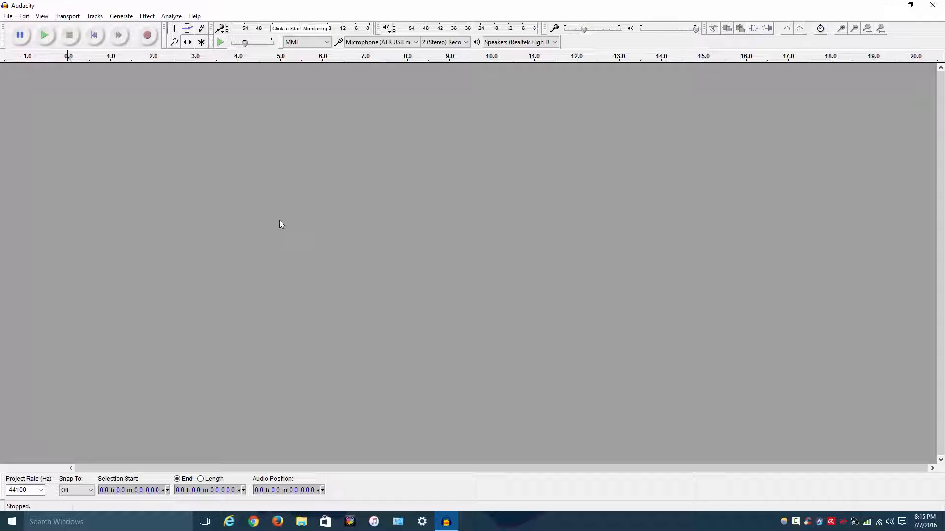
mouse_move(268, 216)
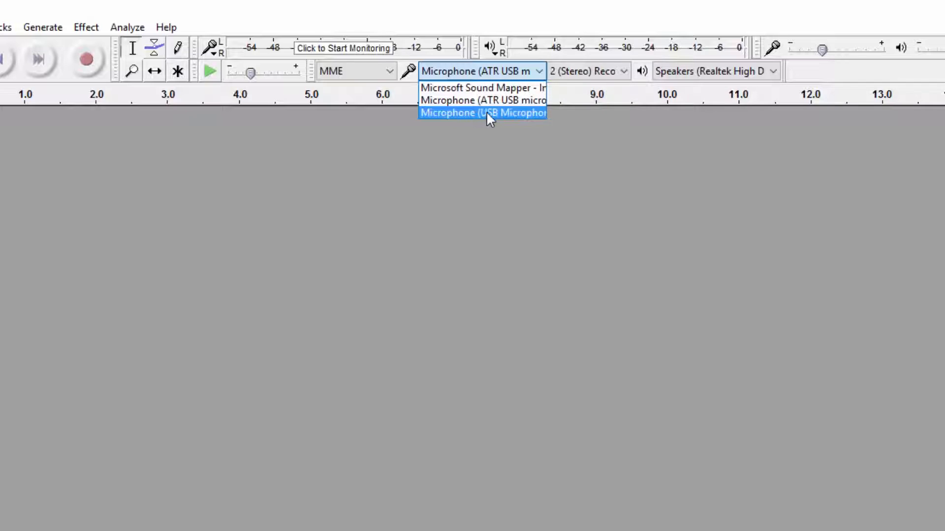
mouse_move(488, 104)
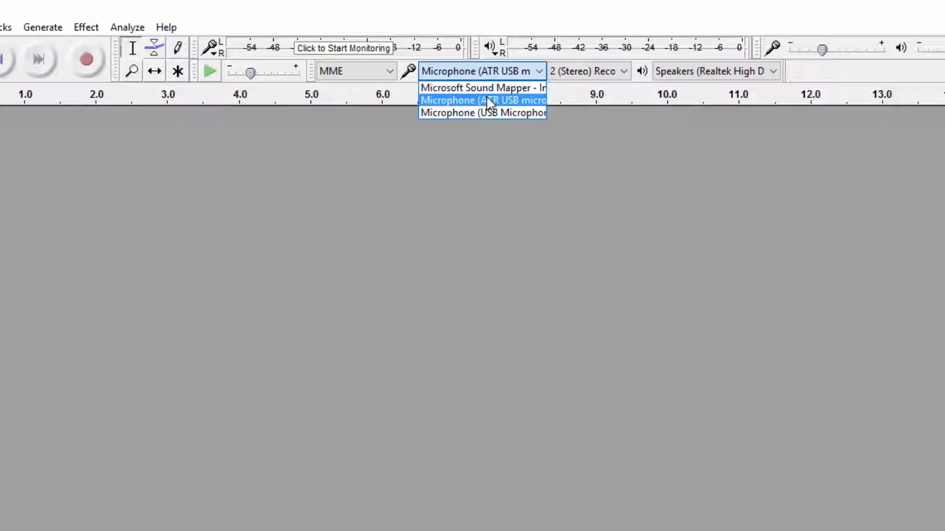
Set recording to USB Microphone in 2 (Stereo) channels, playback to Realtek Speakers.
left_click(483, 113)
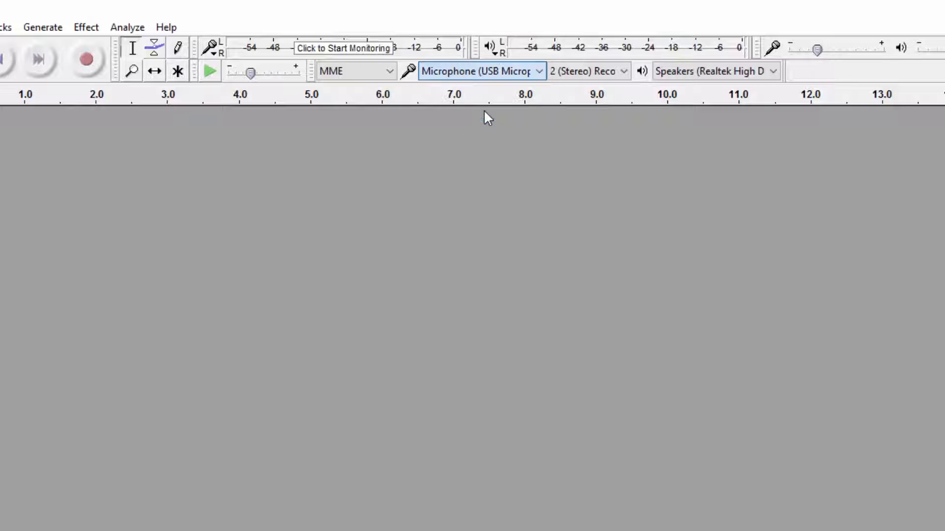
mouse_move(490, 74)
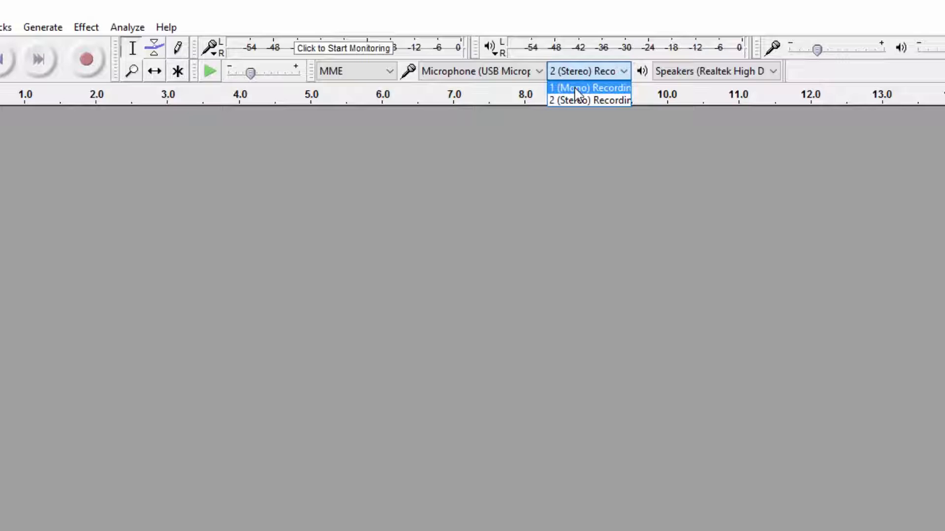
mouse_move(564, 92)
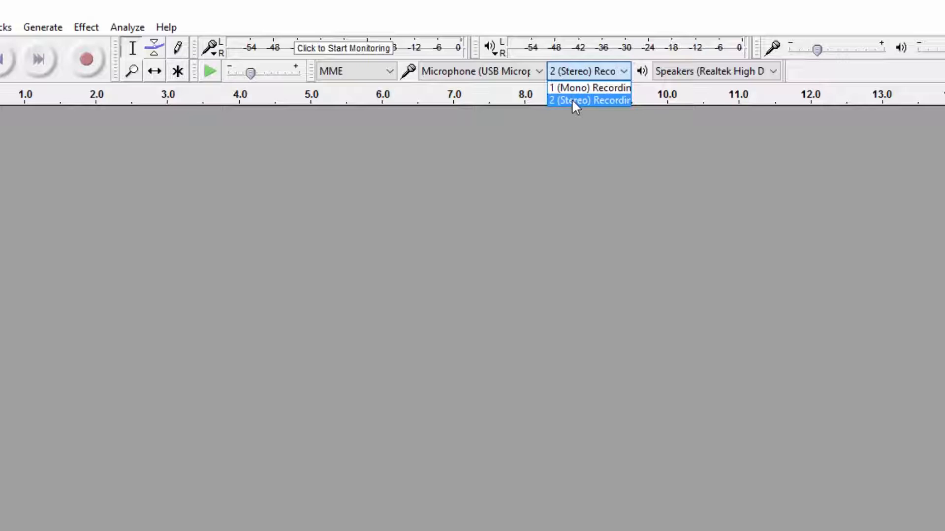
left_click(588, 101)
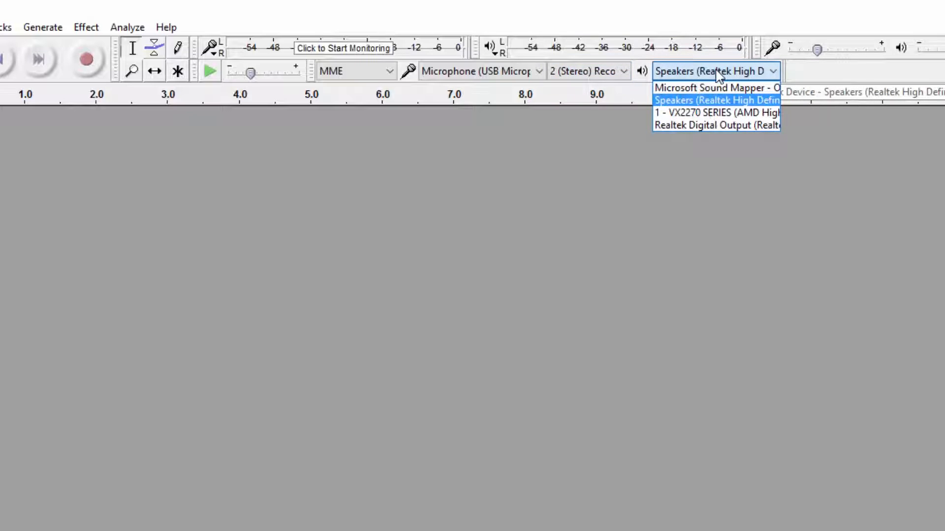
left_click(716, 100)
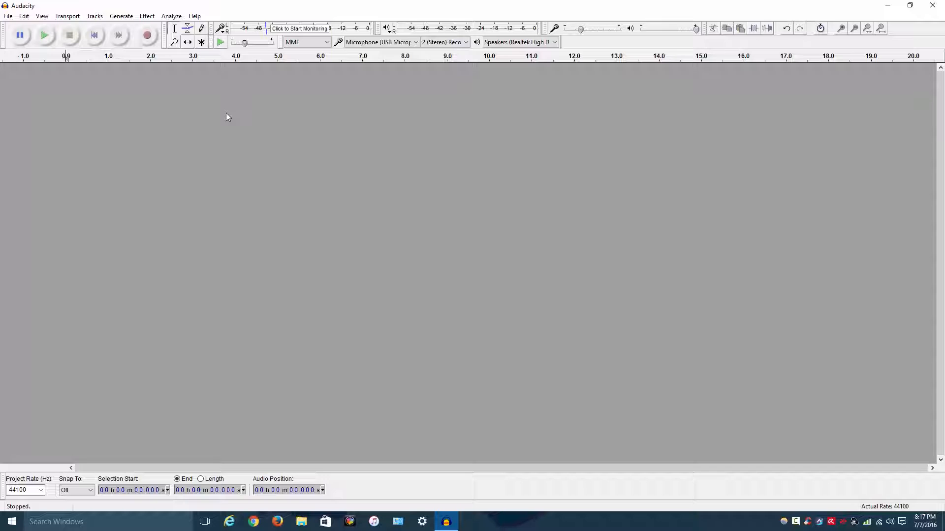
mouse_move(147, 36)
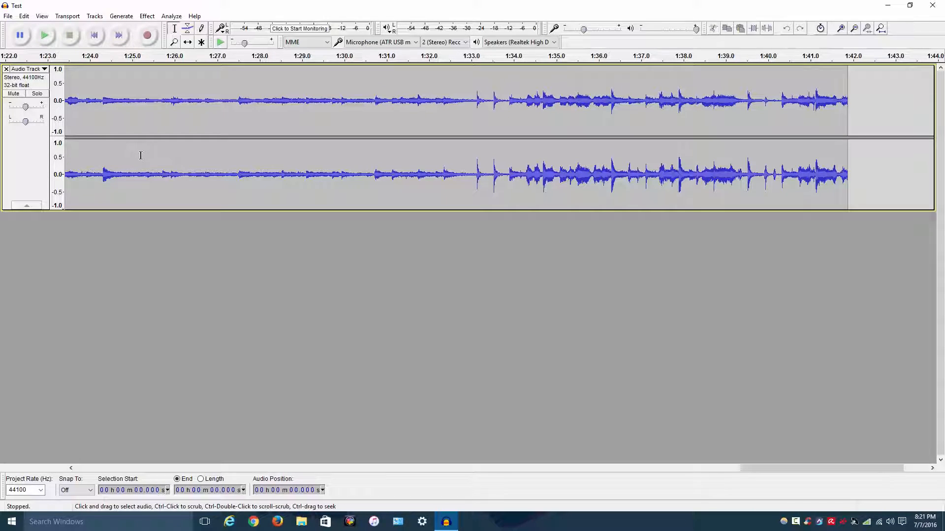
mouse_move(138, 102)
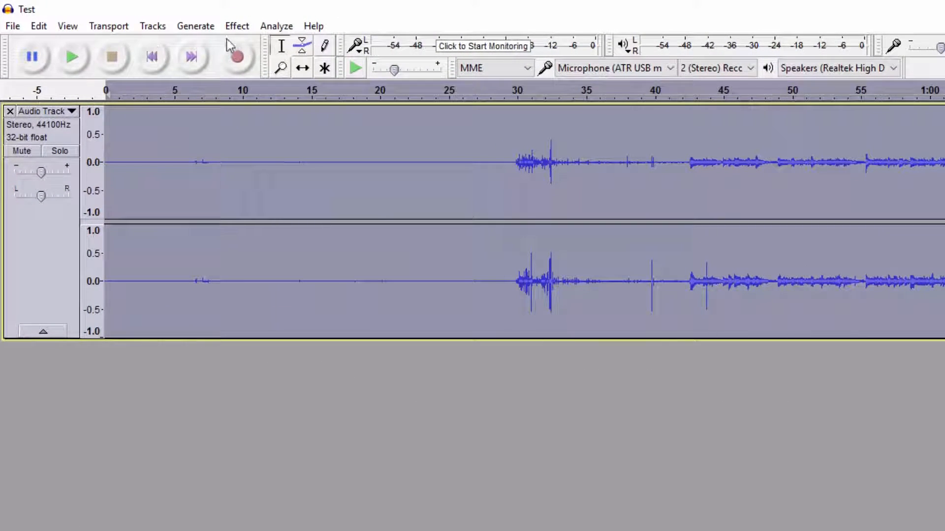
Apply Normalize to the Test track with -1.0 dB maximum amplitude.
left_click(237, 26)
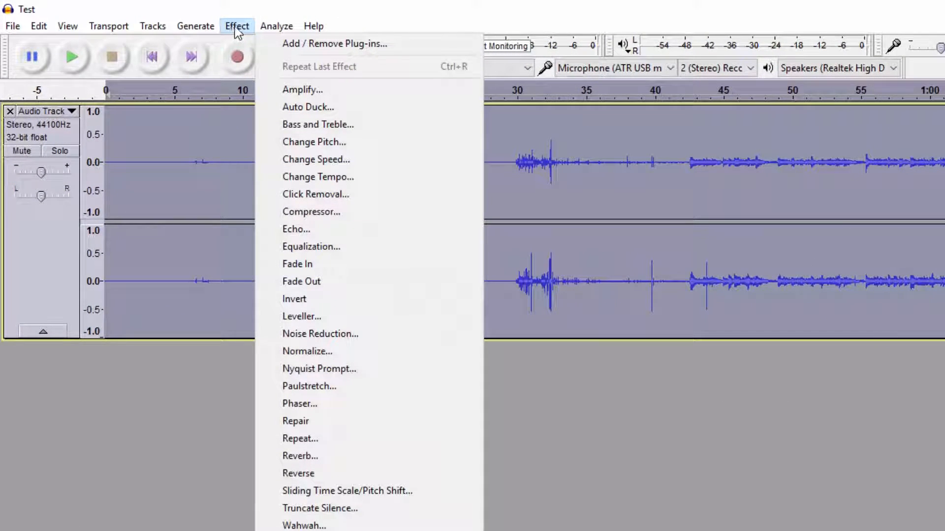
left_click(307, 351)
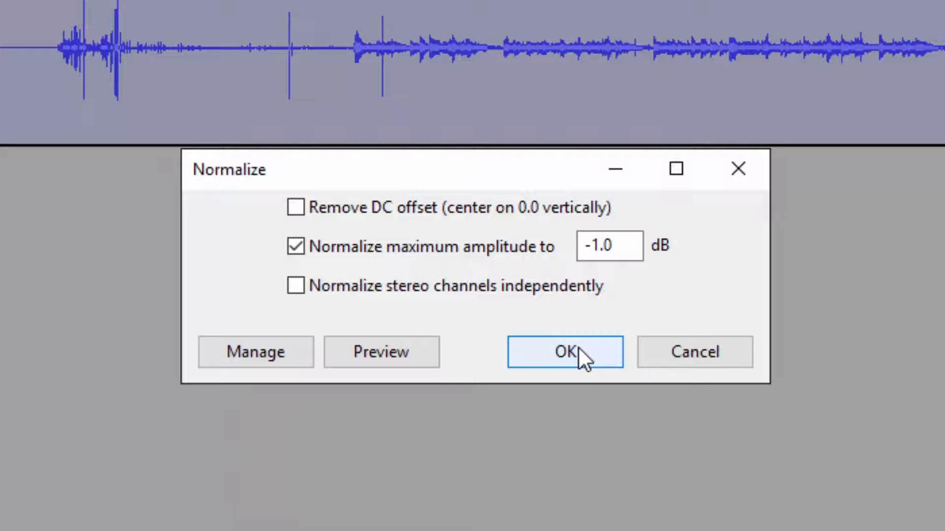
left_click(565, 351)
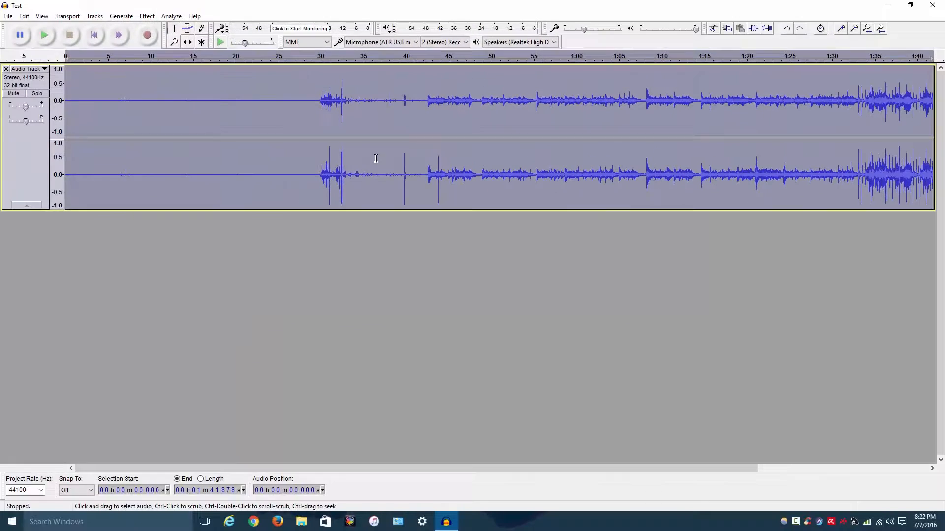
mouse_move(318, 156)
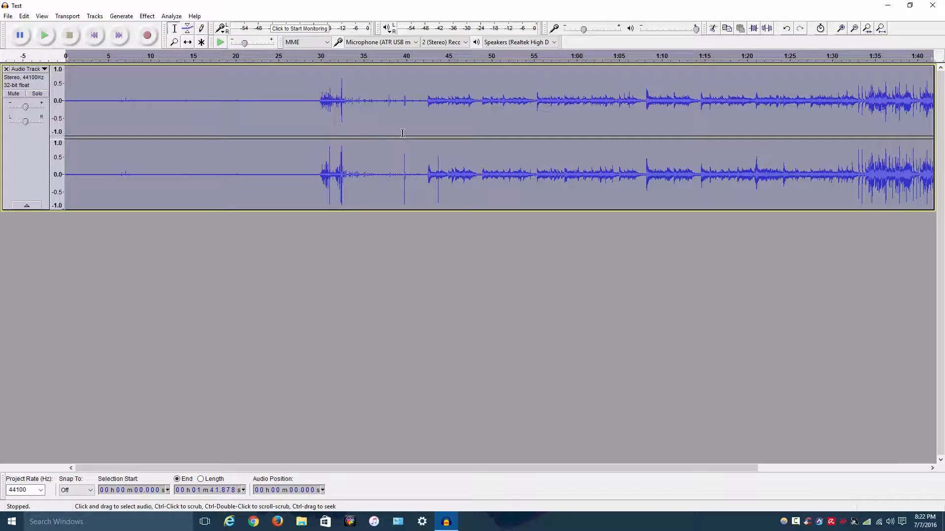
mouse_move(383, 156)
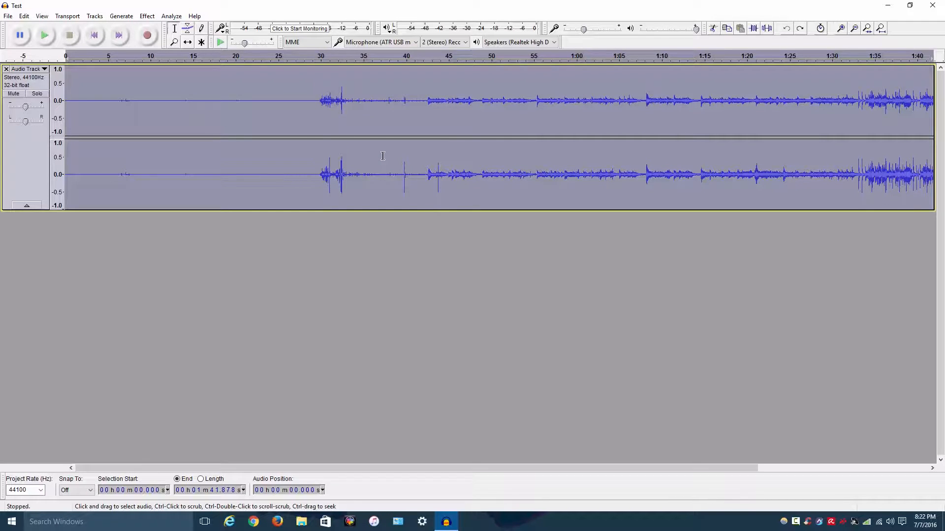
left_click(23, 16)
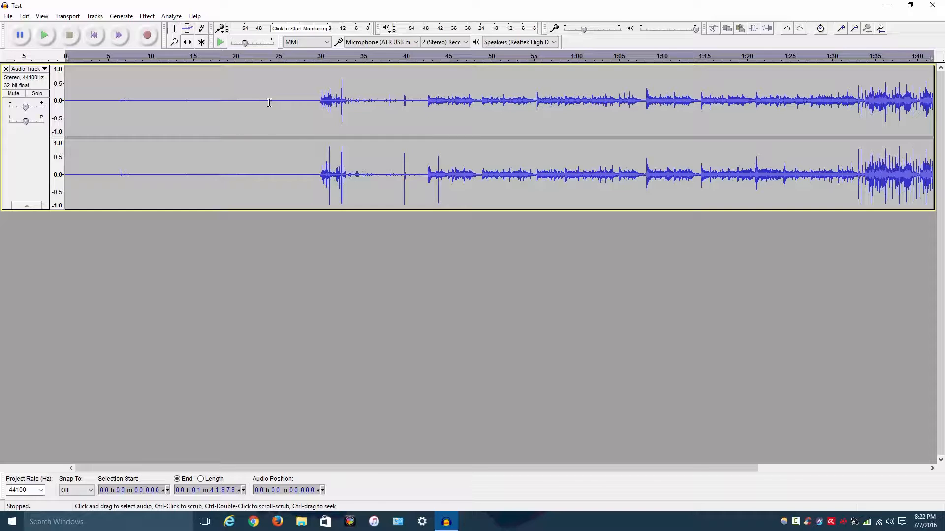
left_click(269, 101)
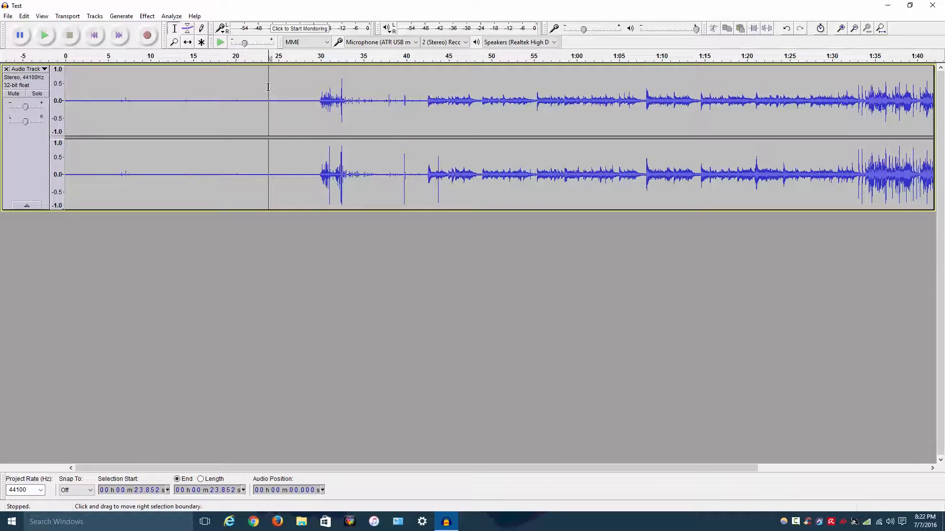
left_click(45, 35)
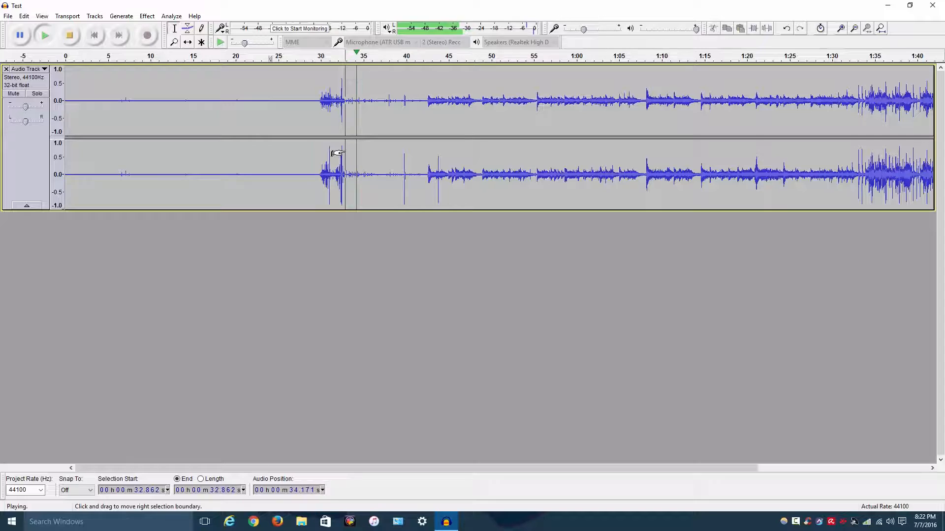
left_click(72, 35)
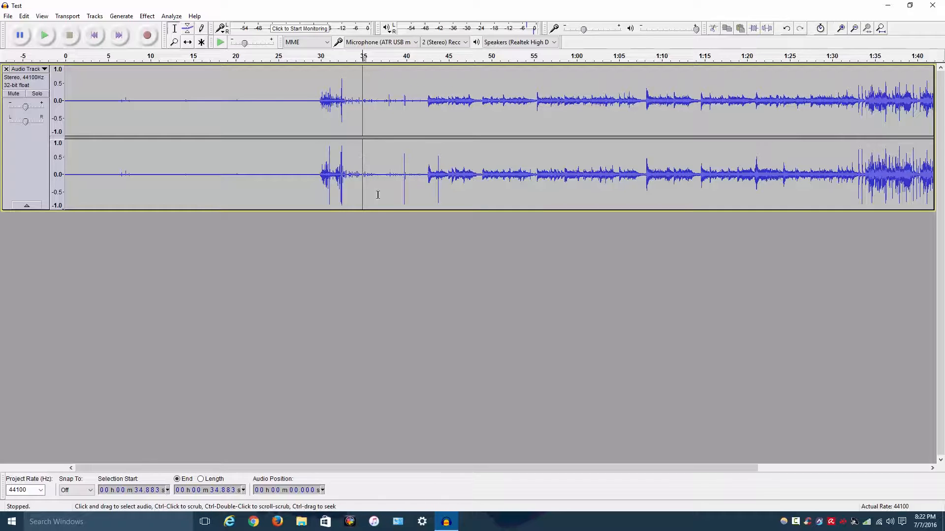
Capture a noise profile from the quiet stretch around 35–39 seconds.
left_click_drag(363, 175, 394, 175)
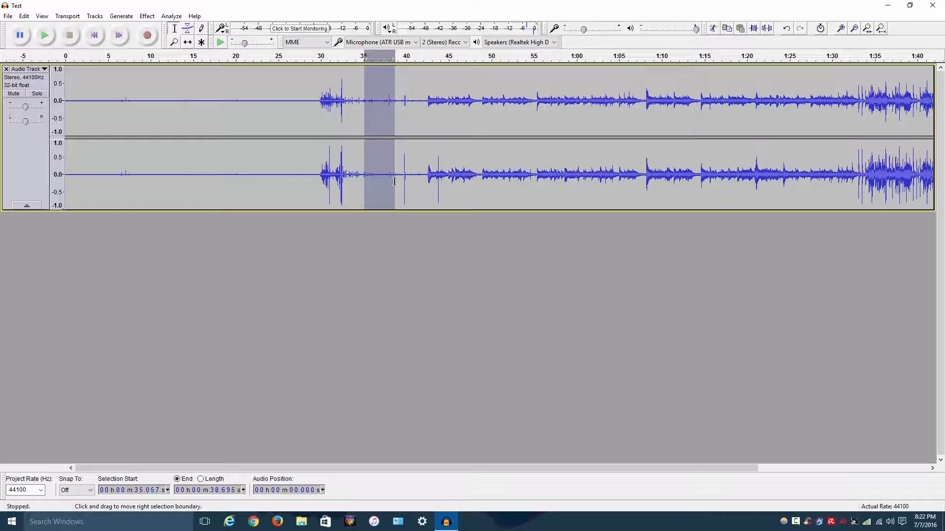
mouse_move(393, 176)
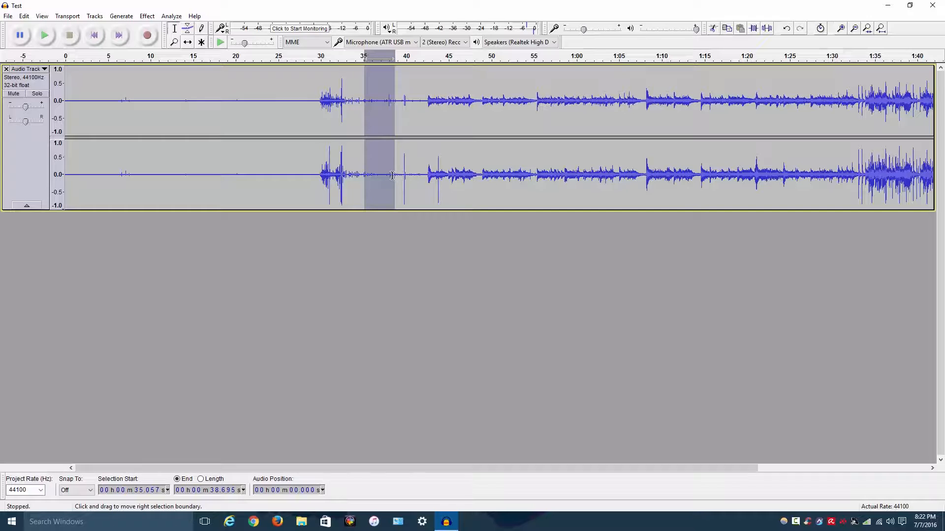
mouse_move(360, 228)
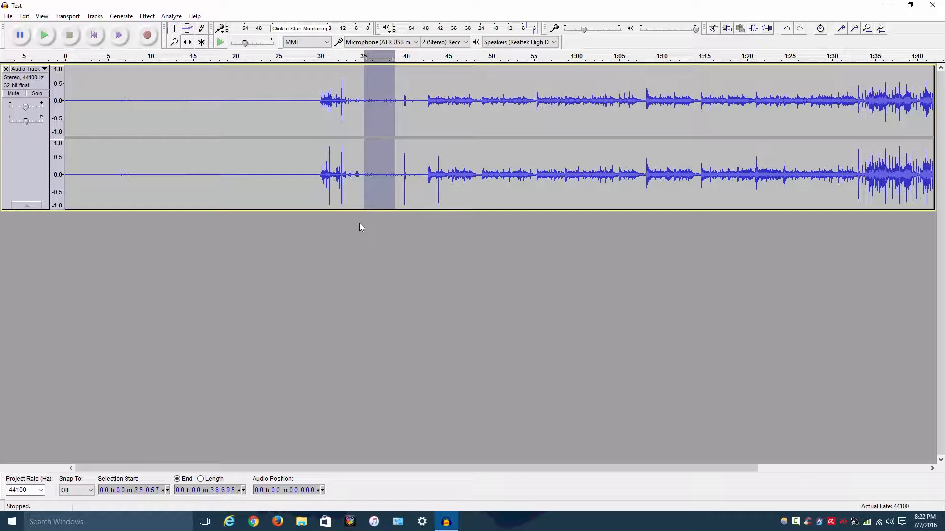
mouse_move(359, 220)
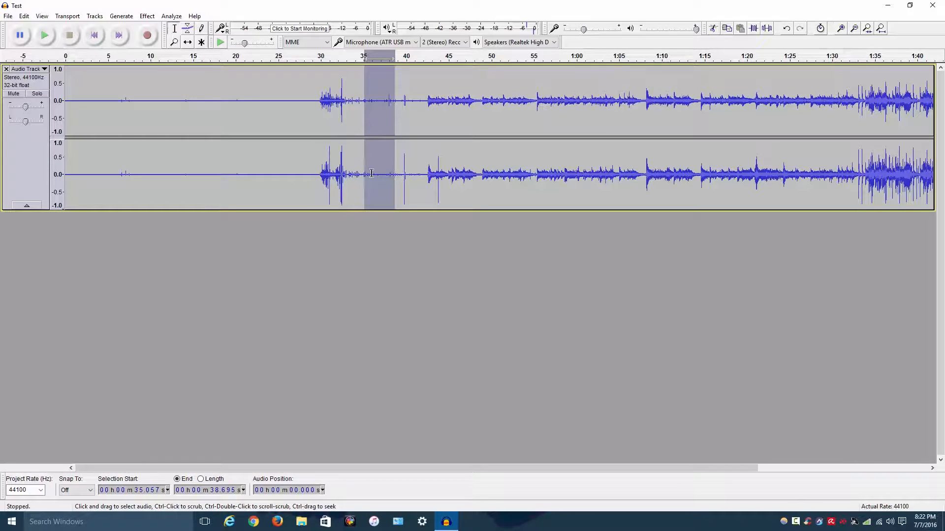
mouse_move(387, 184)
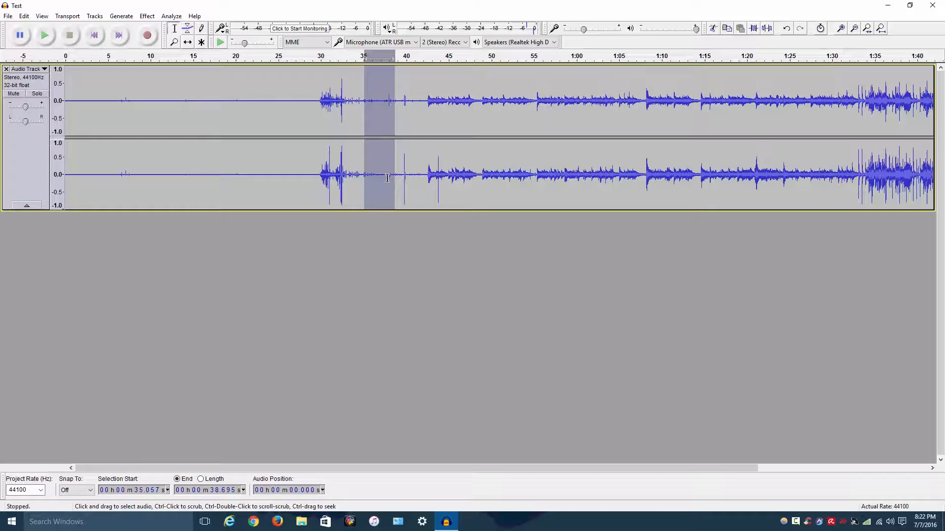
mouse_move(402, 185)
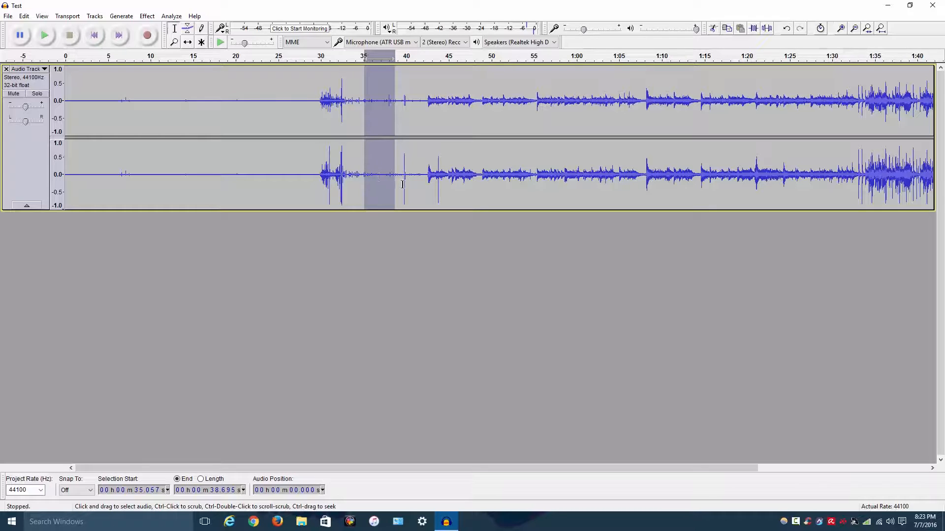
left_click(147, 15)
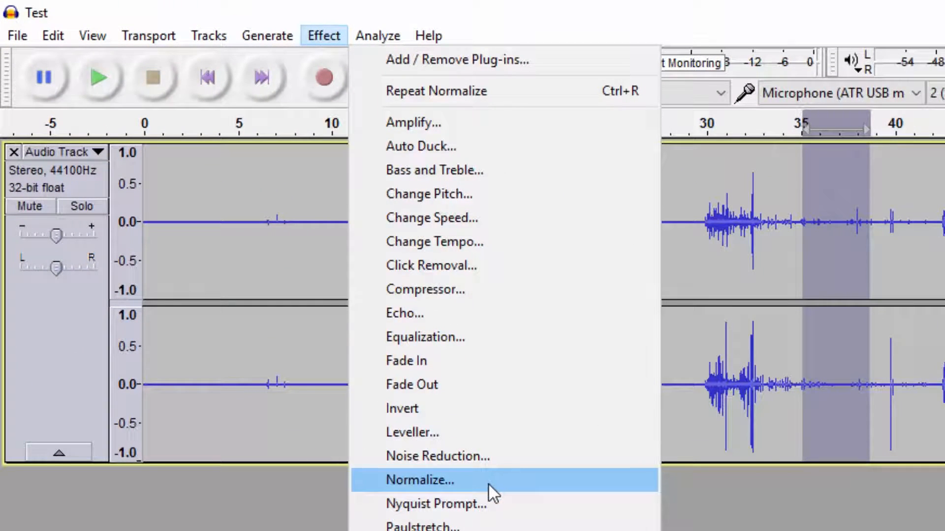
left_click(438, 456)
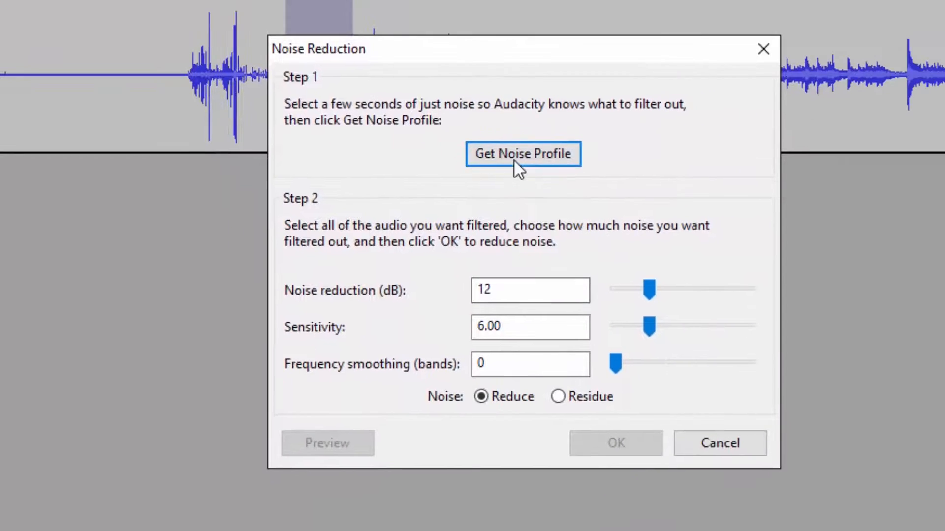
left_click(523, 154)
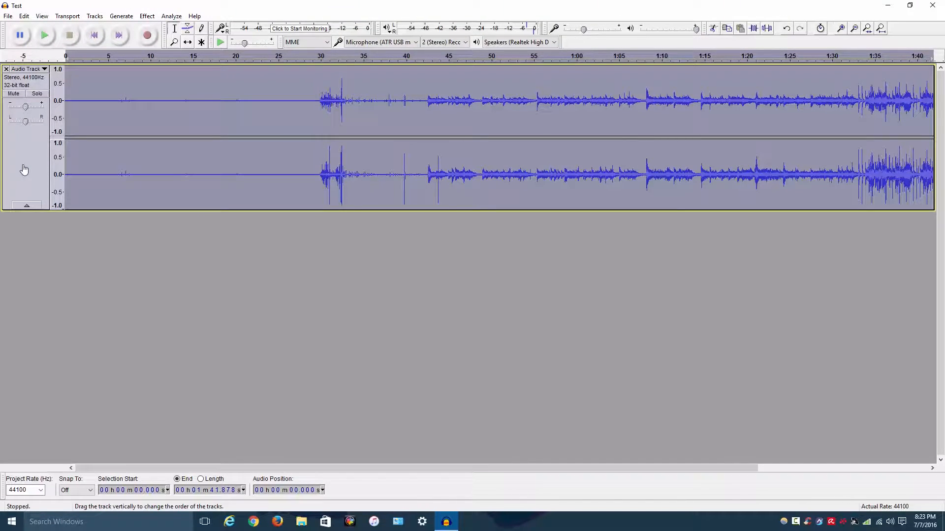
Apply Noise Reduction with that profile to the entire stereo track.
left_click(145, 16)
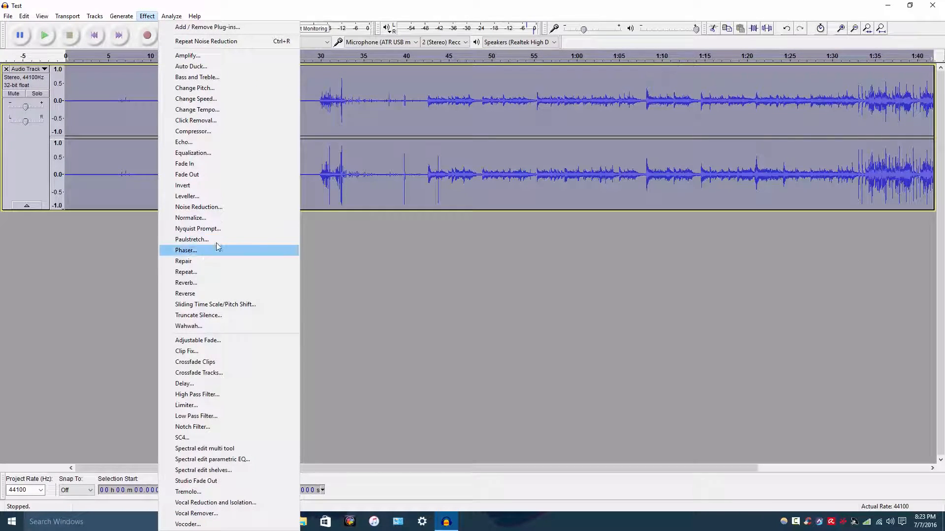
left_click(198, 207)
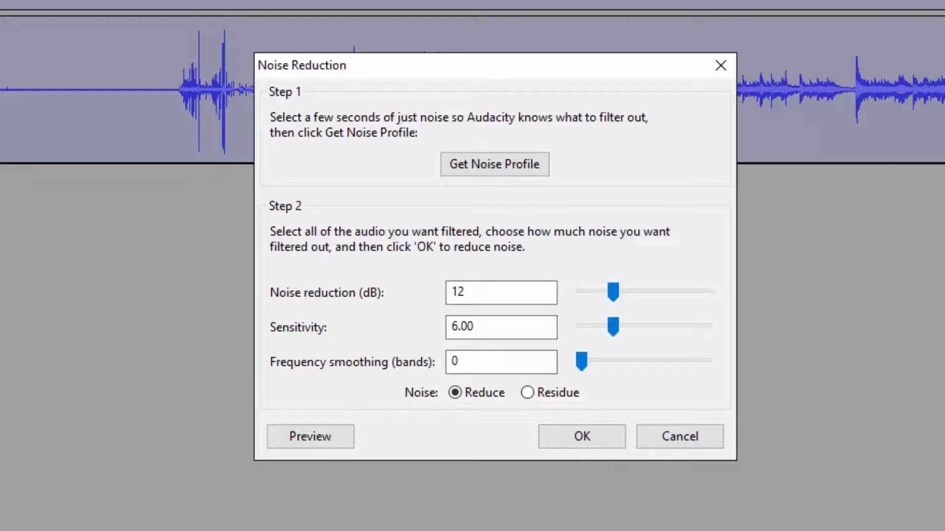
mouse_move(307, 9)
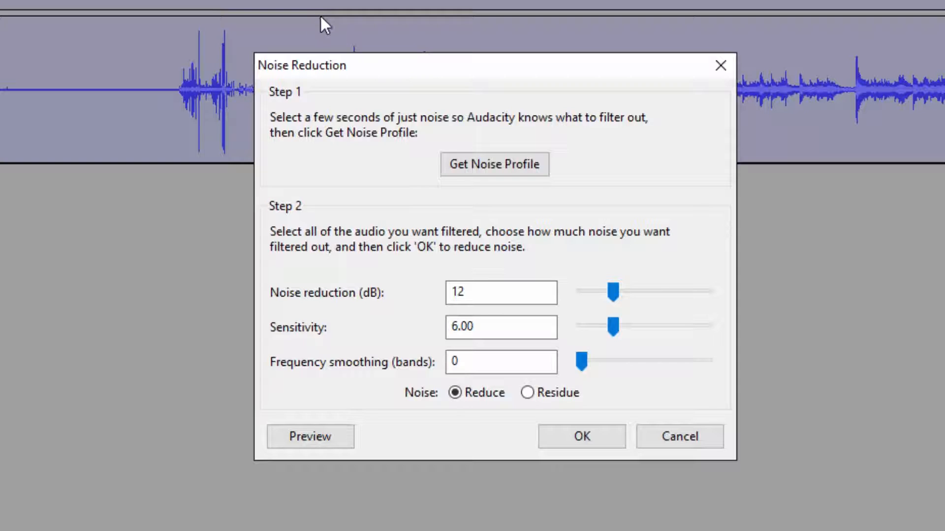
left_click(582, 436)
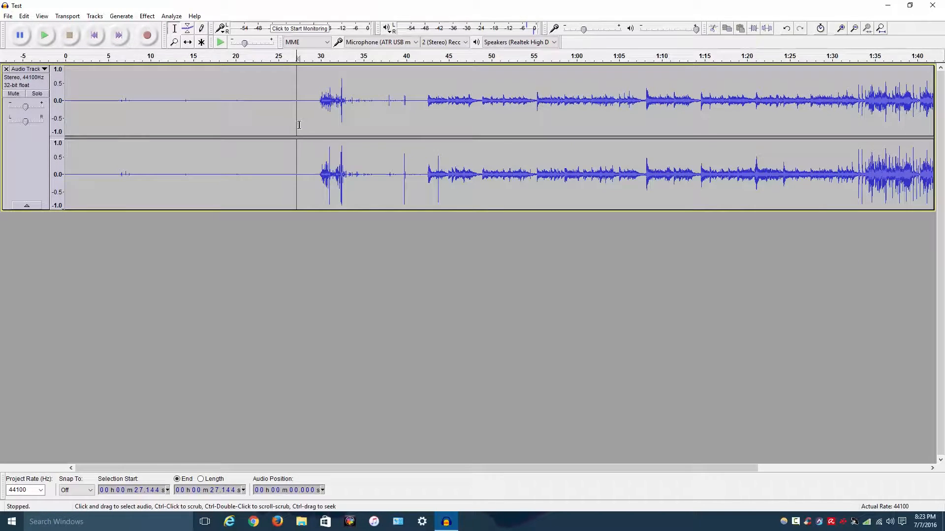
mouse_move(302, 123)
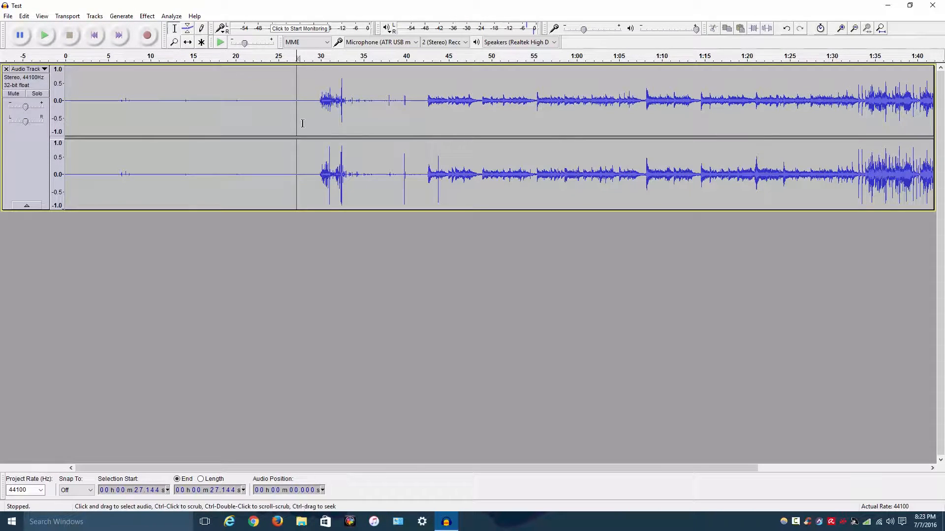
mouse_move(319, 132)
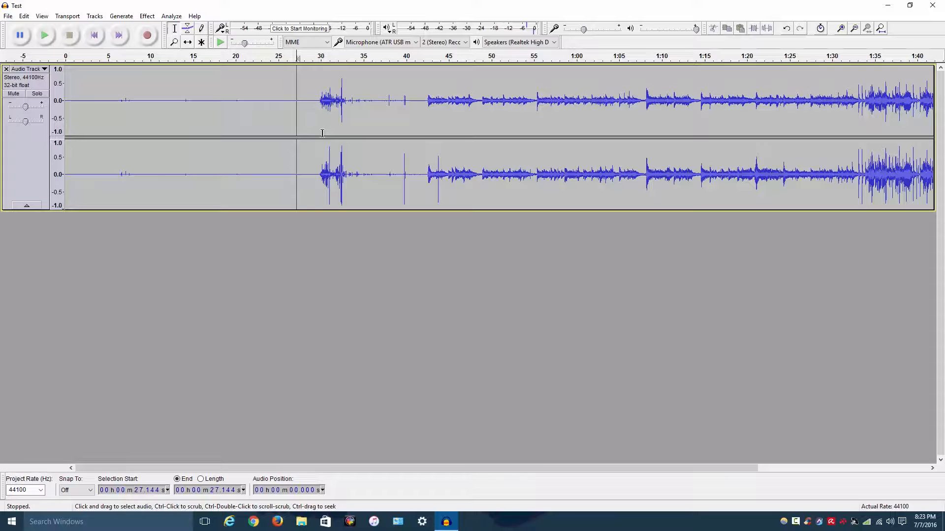
mouse_move(391, 137)
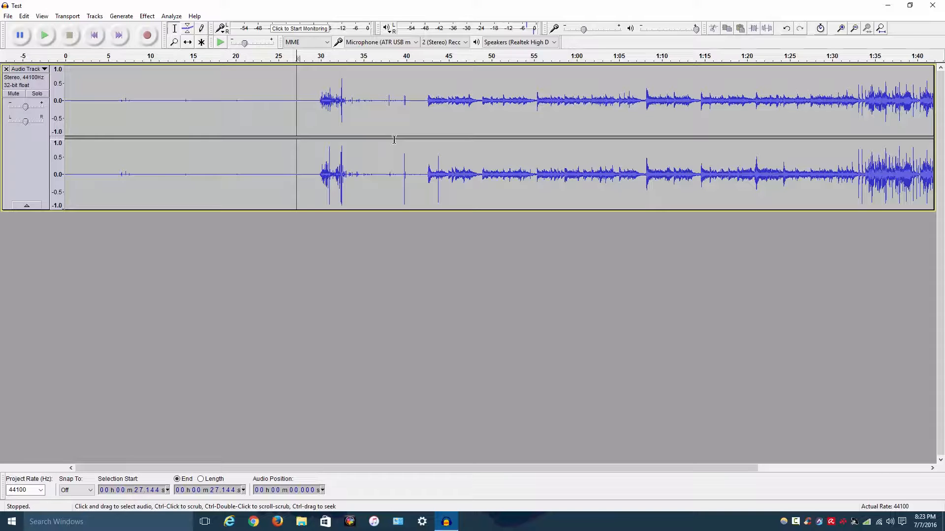
mouse_move(423, 148)
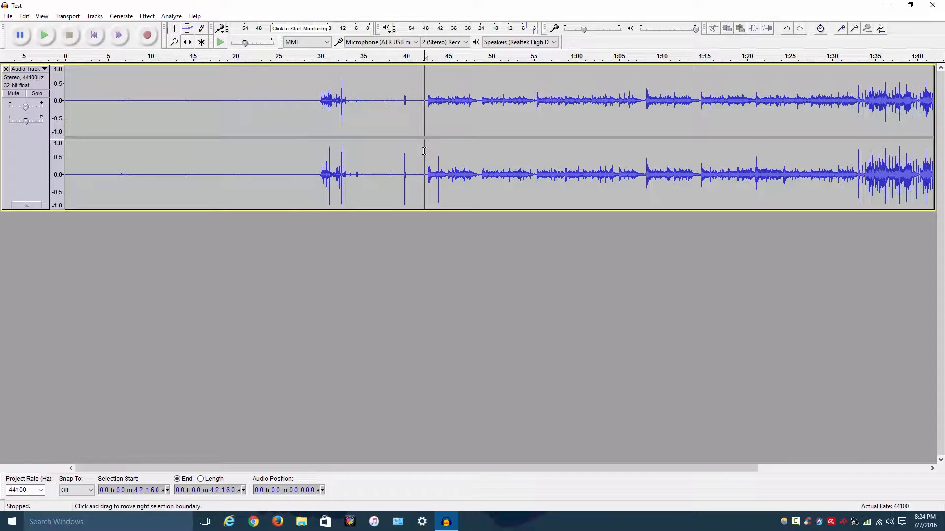
mouse_move(414, 153)
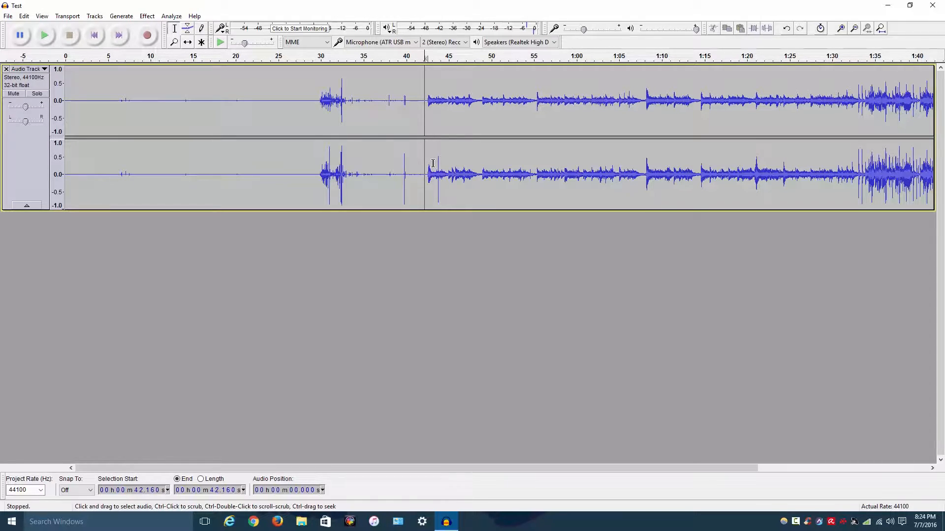
mouse_move(430, 158)
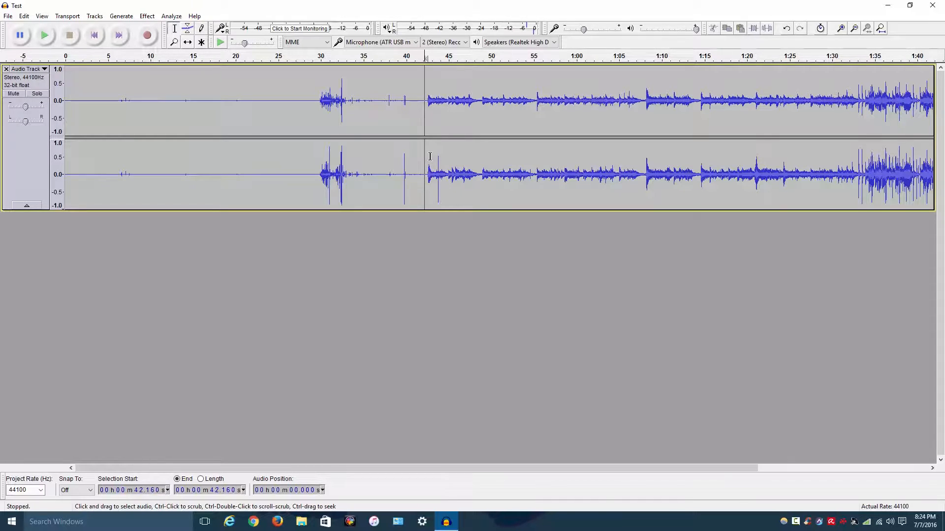
mouse_move(428, 153)
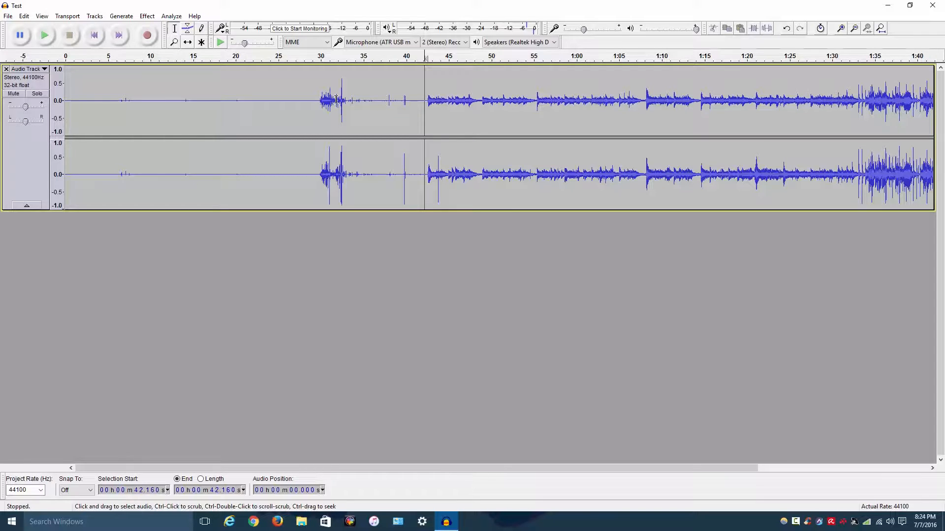
Add a 'Hotel California' label at the song's start, around 42 seconds.
left_click(95, 15)
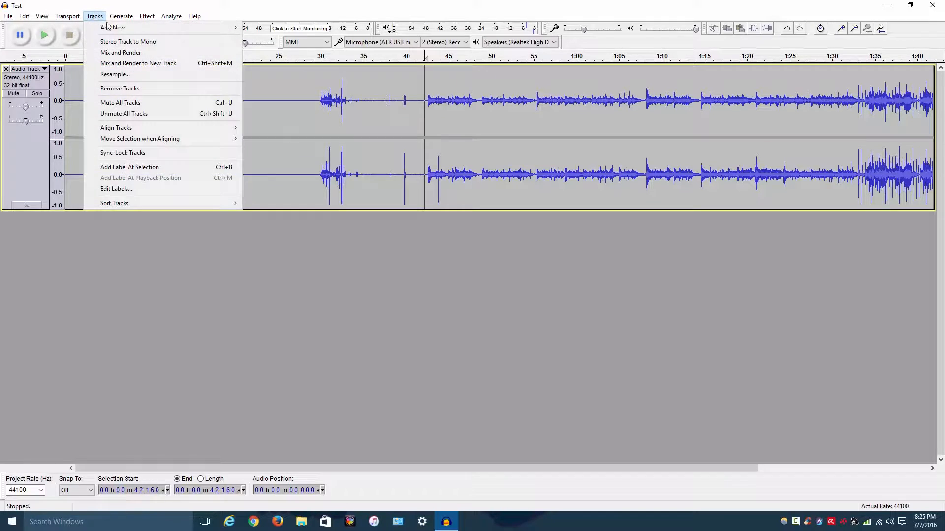
mouse_move(130, 156)
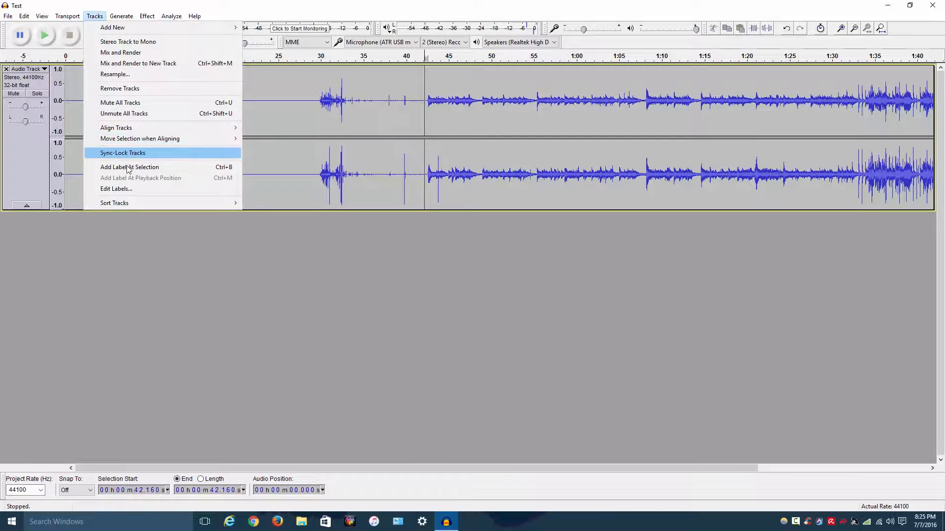
mouse_move(245, 175)
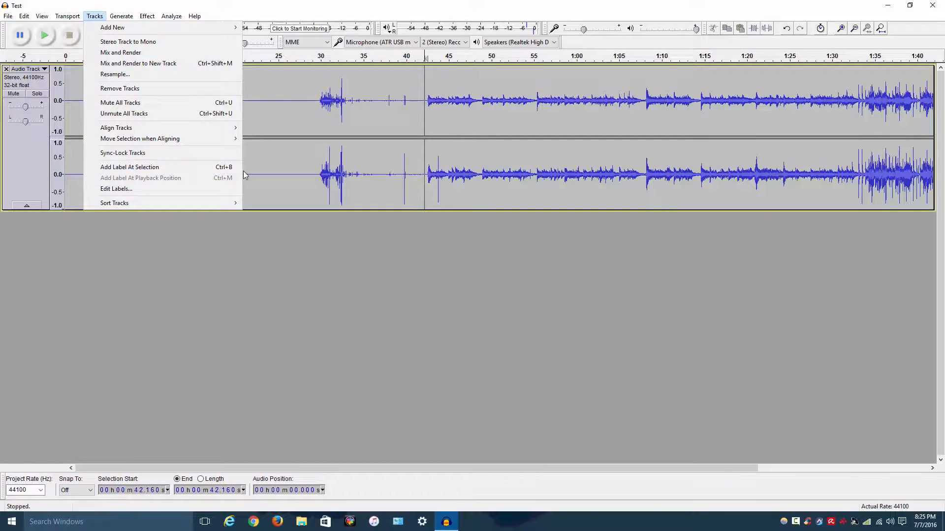
left_click(130, 167)
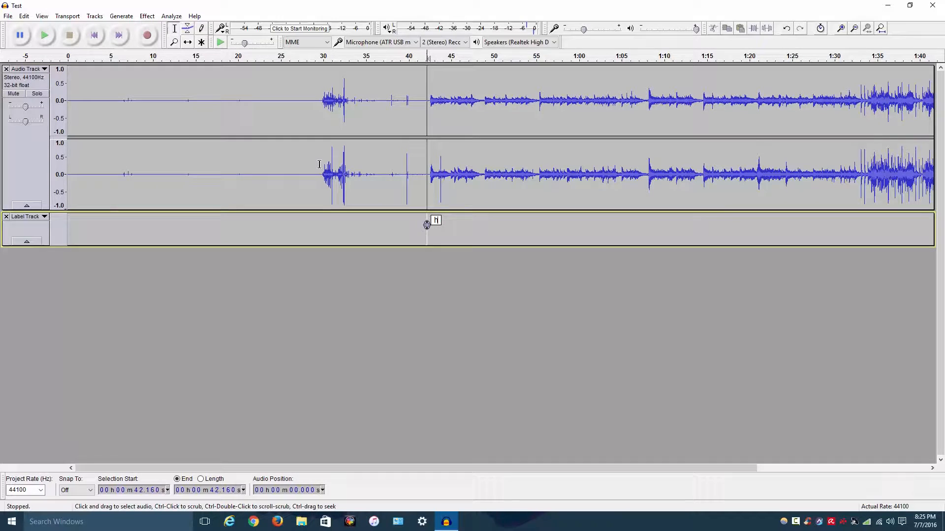
type("hOTE")
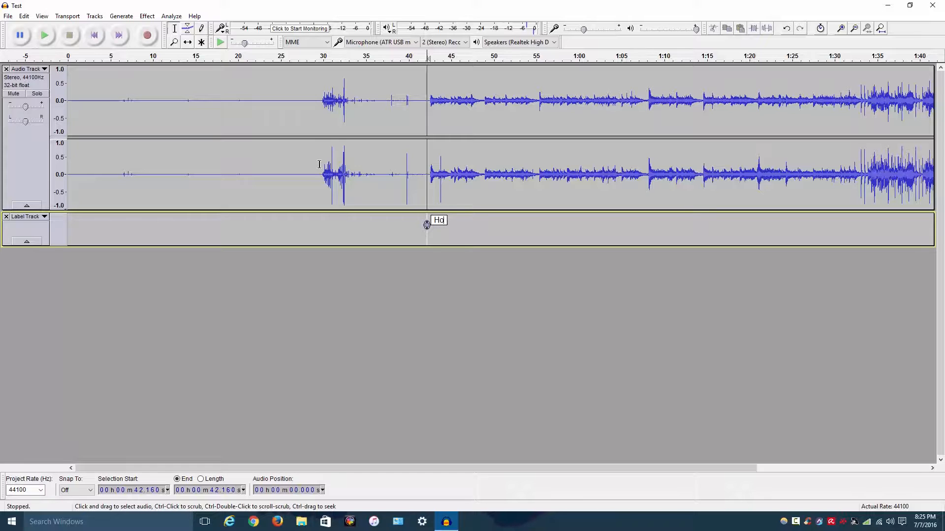
type("otel")
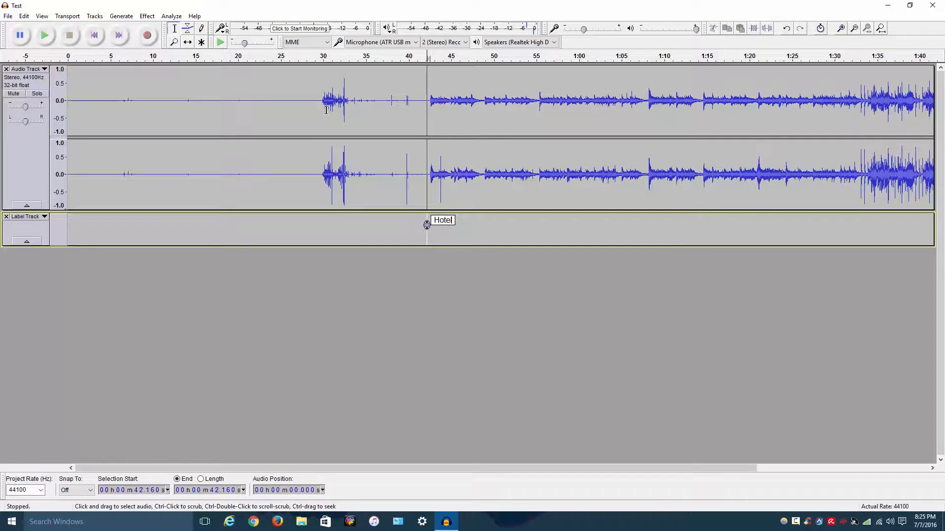
type("California")
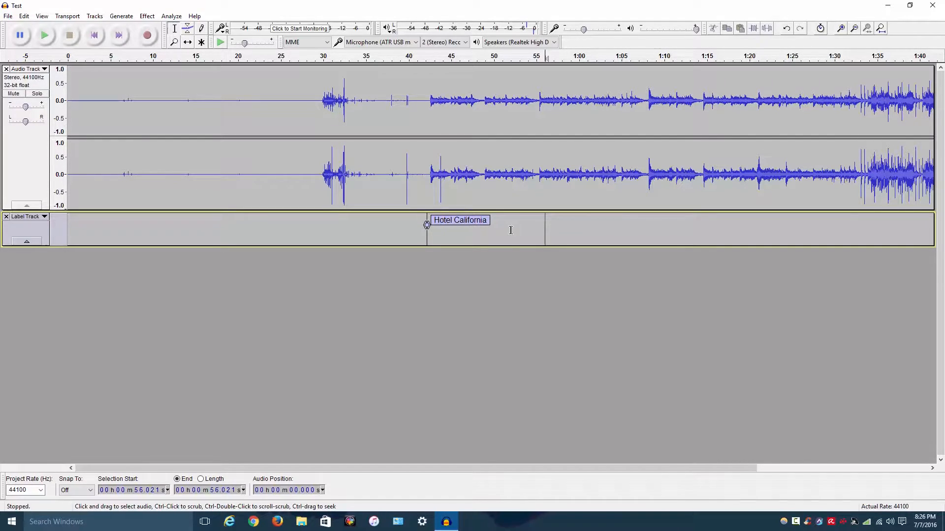
Export Multiple as MP3 Files with variable bit rate, split by labels.
left_click(8, 16)
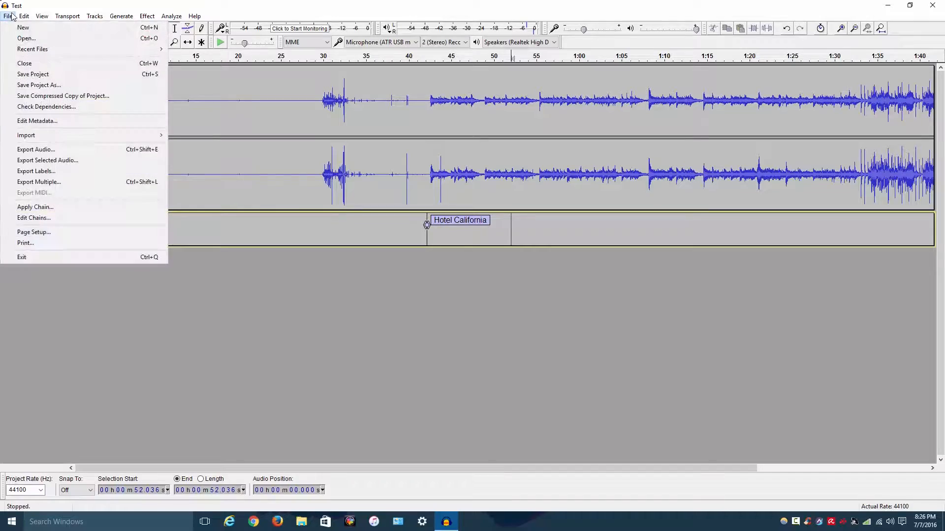
left_click(39, 182)
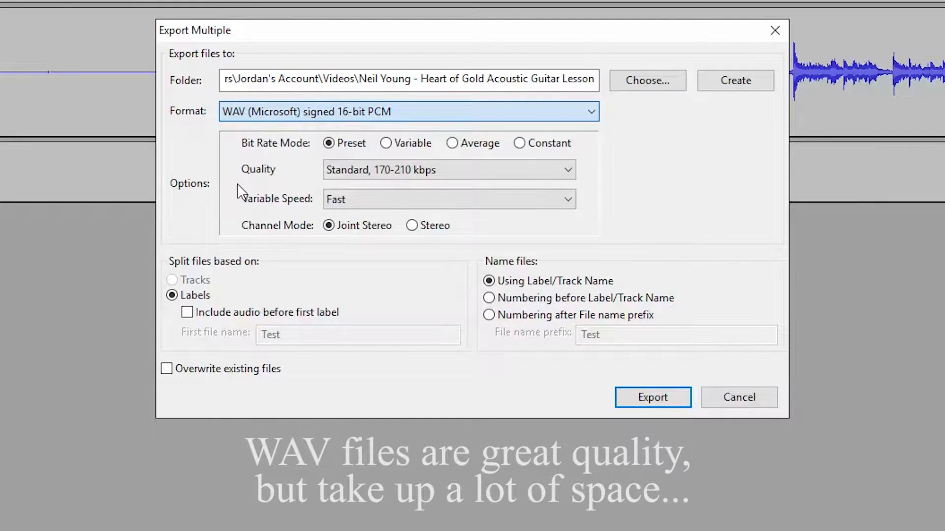
left_click(401, 112)
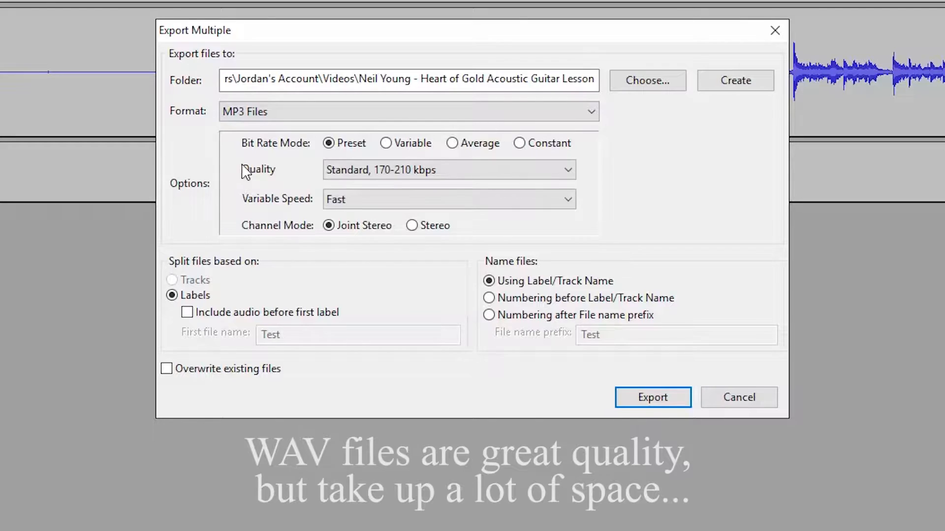
mouse_move(259, 163)
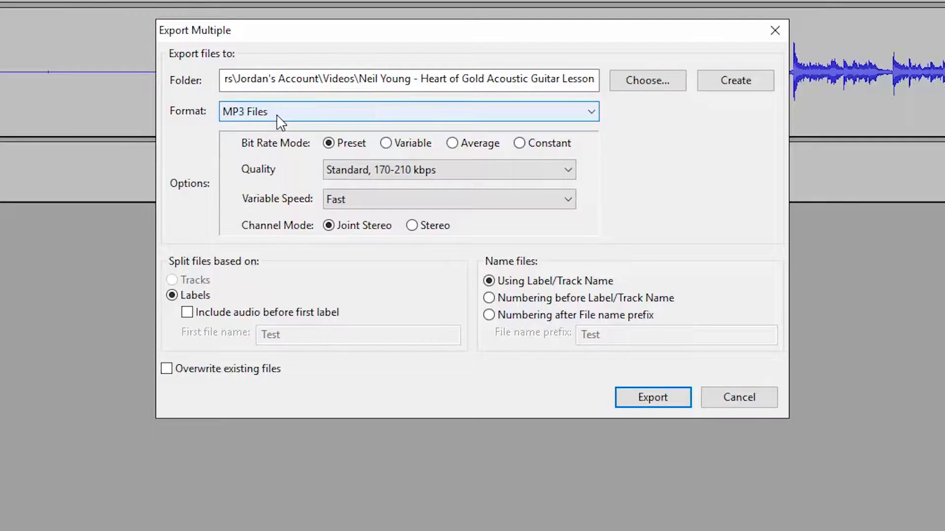
mouse_move(286, 121)
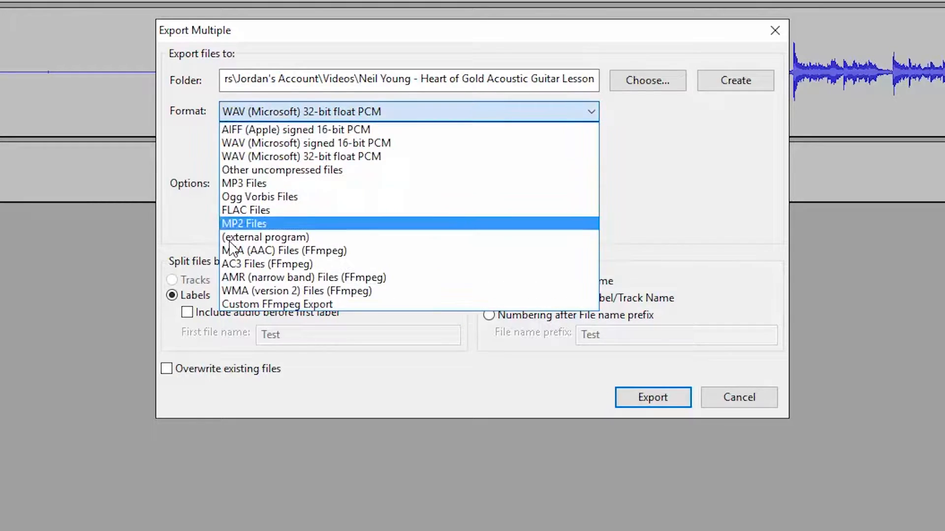
left_click(243, 184)
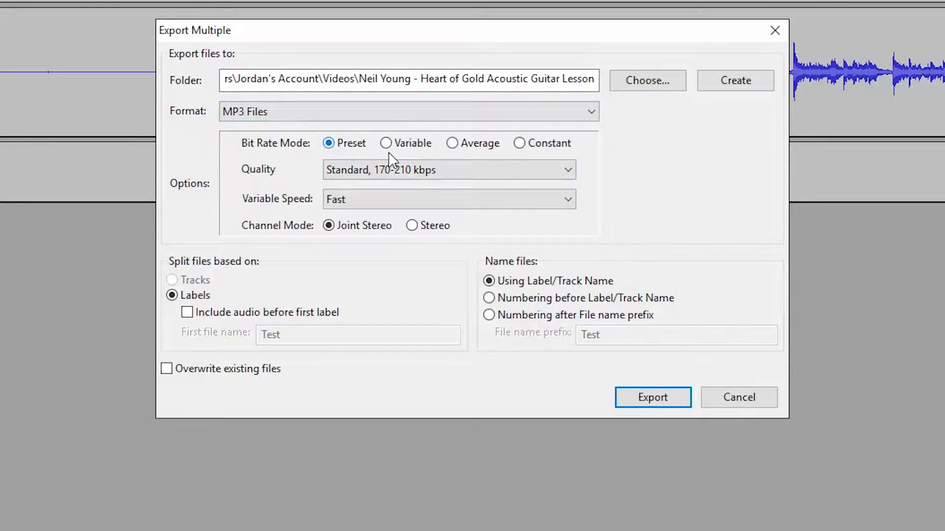
left_click(385, 143)
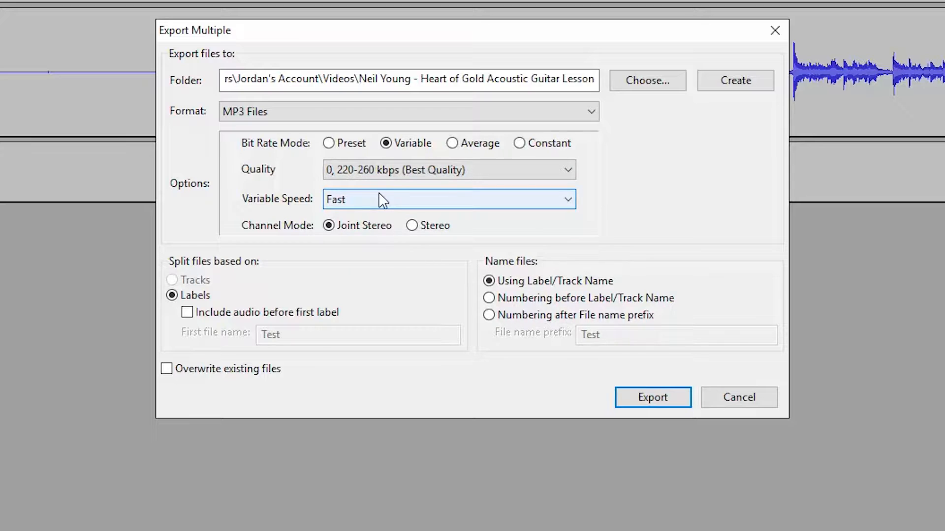
mouse_move(324, 186)
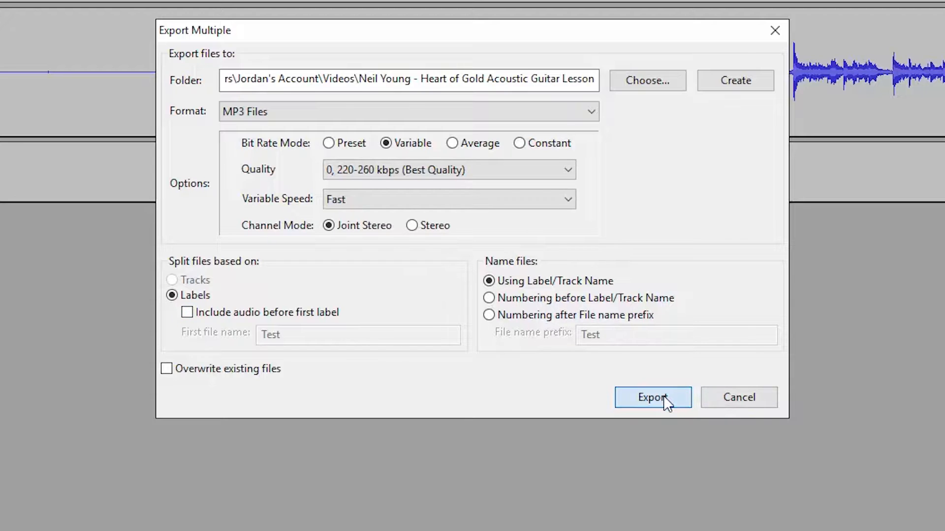
left_click(652, 397)
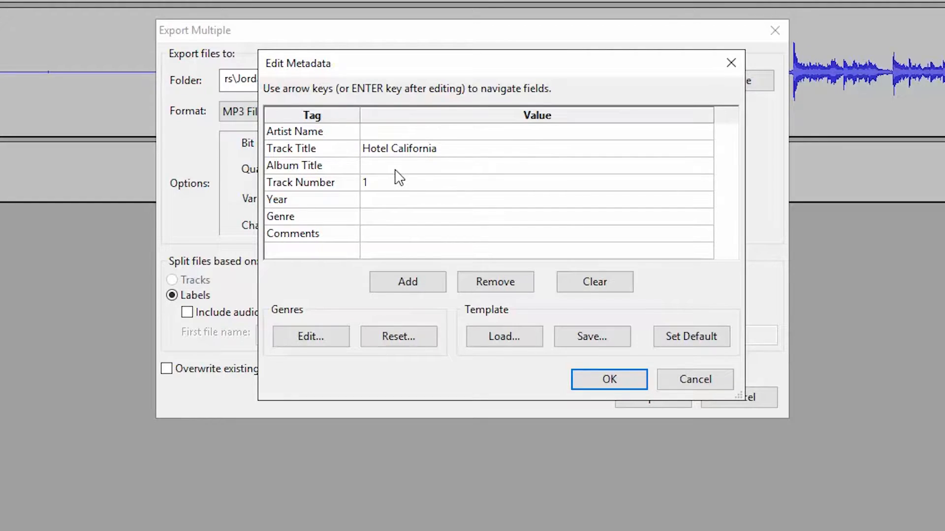
Review the Hotel California, track 1 metadata and close the Edit Metadata dialog.
left_click(536, 165)
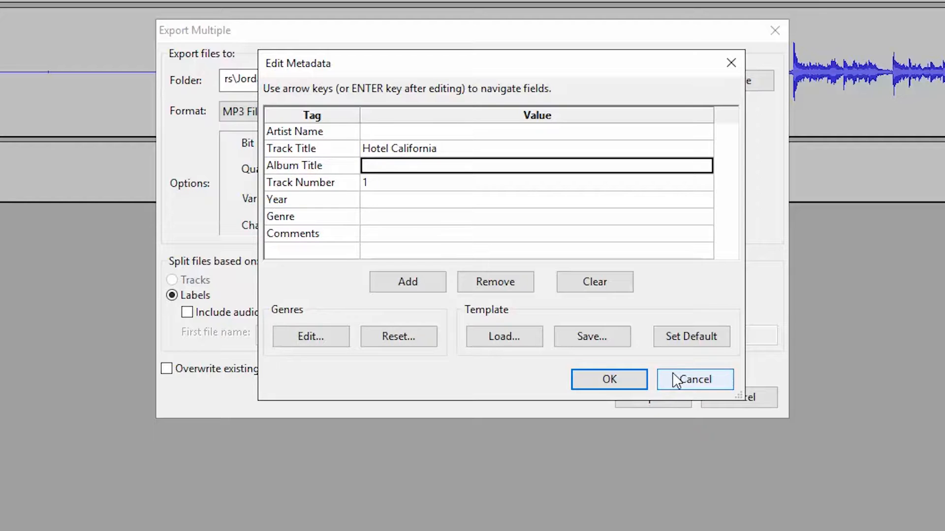
left_click(695, 379)
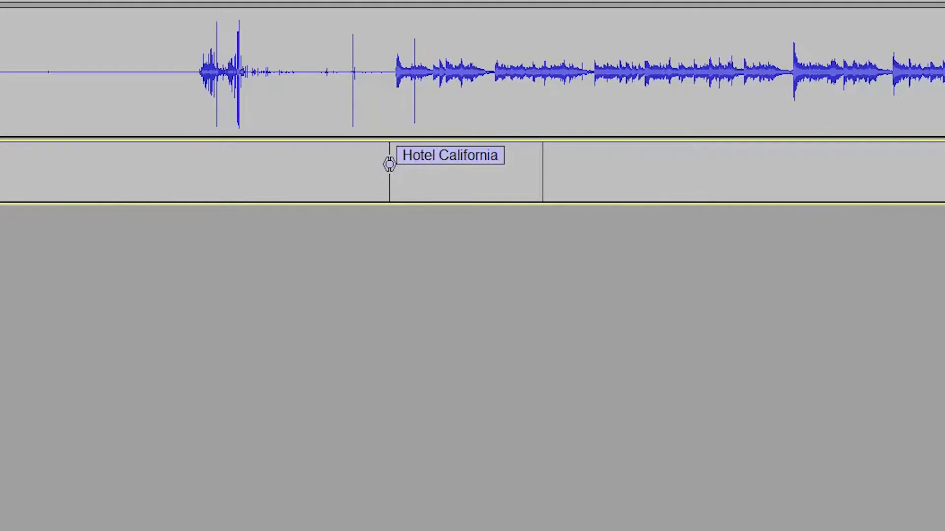
mouse_move(322, 114)
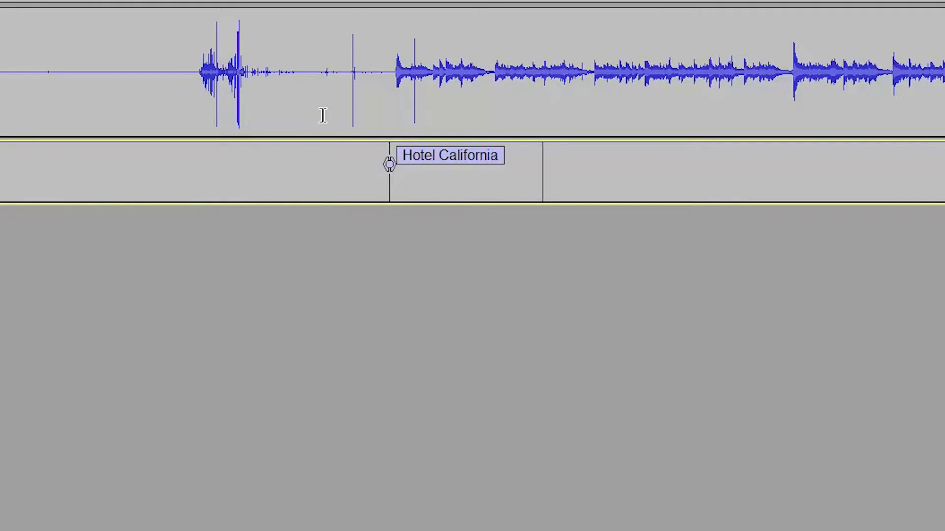
mouse_move(322, 100)
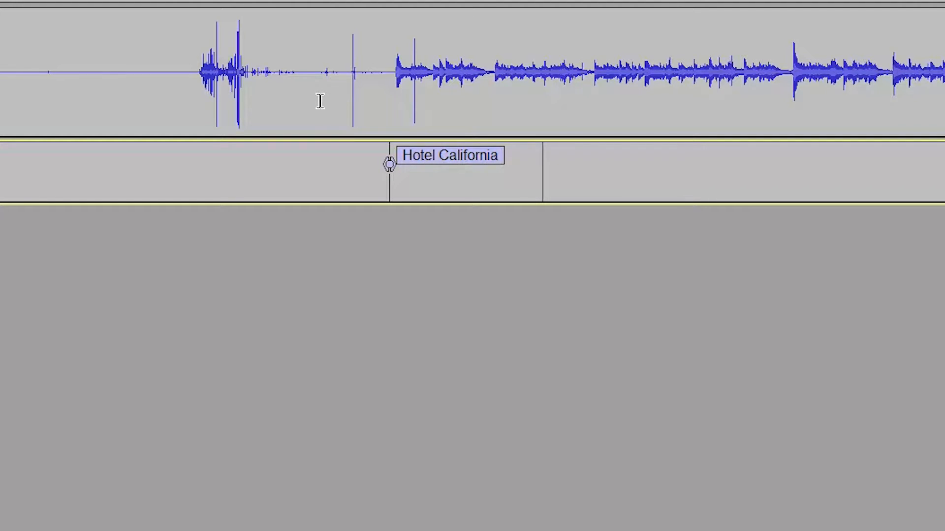
mouse_move(311, 126)
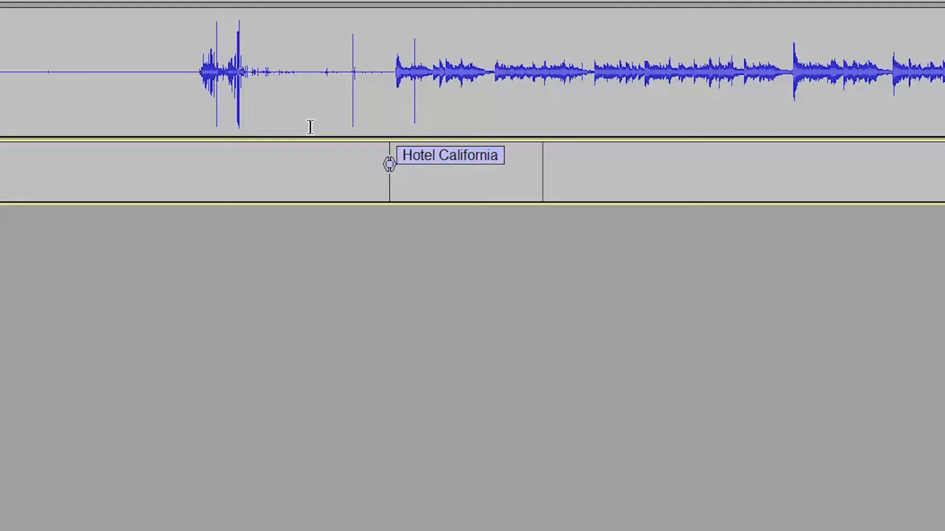